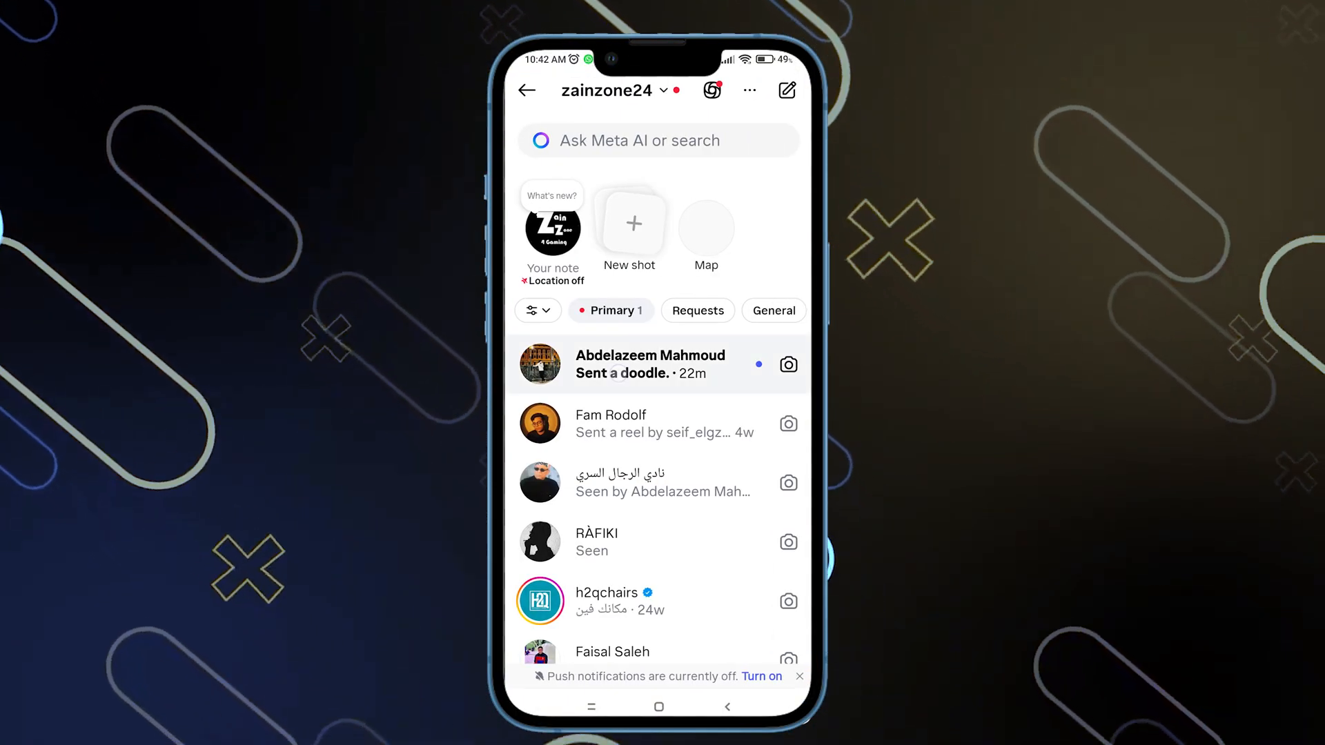
- Open the top DM conversation and bring up the + menu beside the message box
click(658, 364)
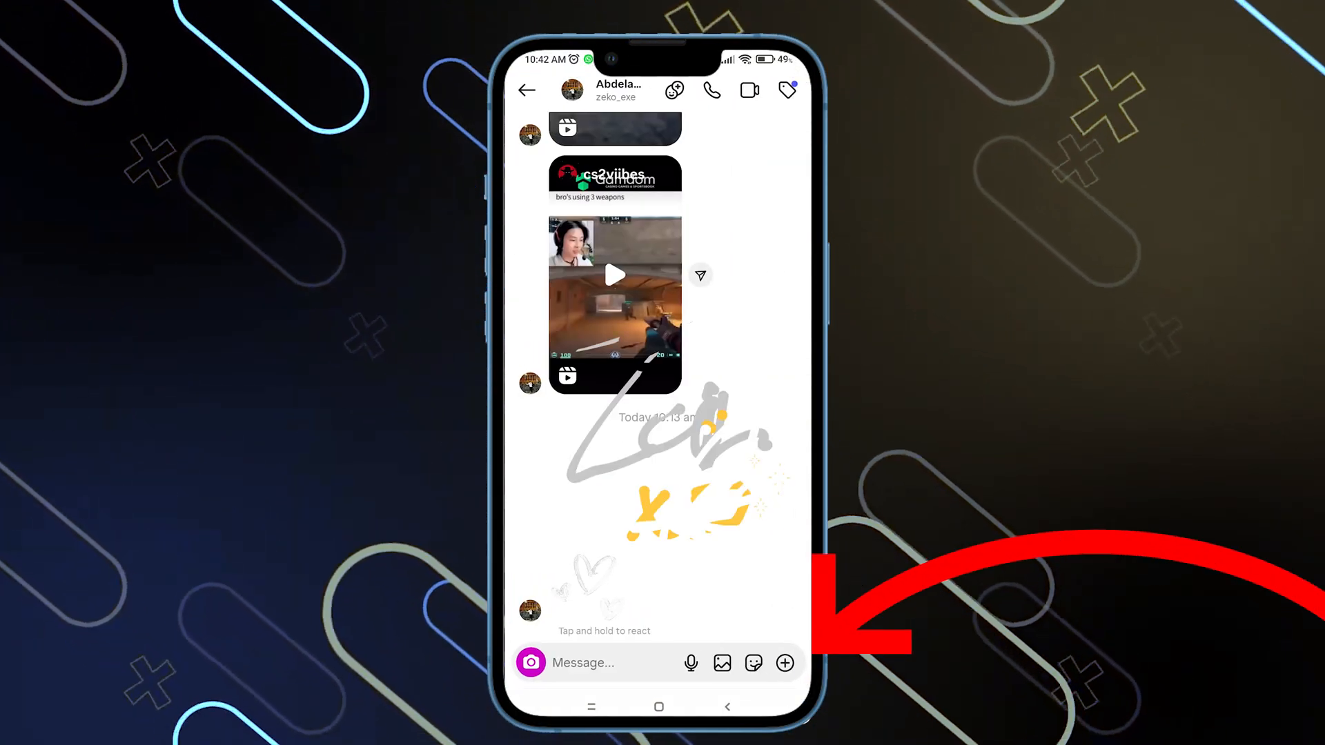
click(784, 663)
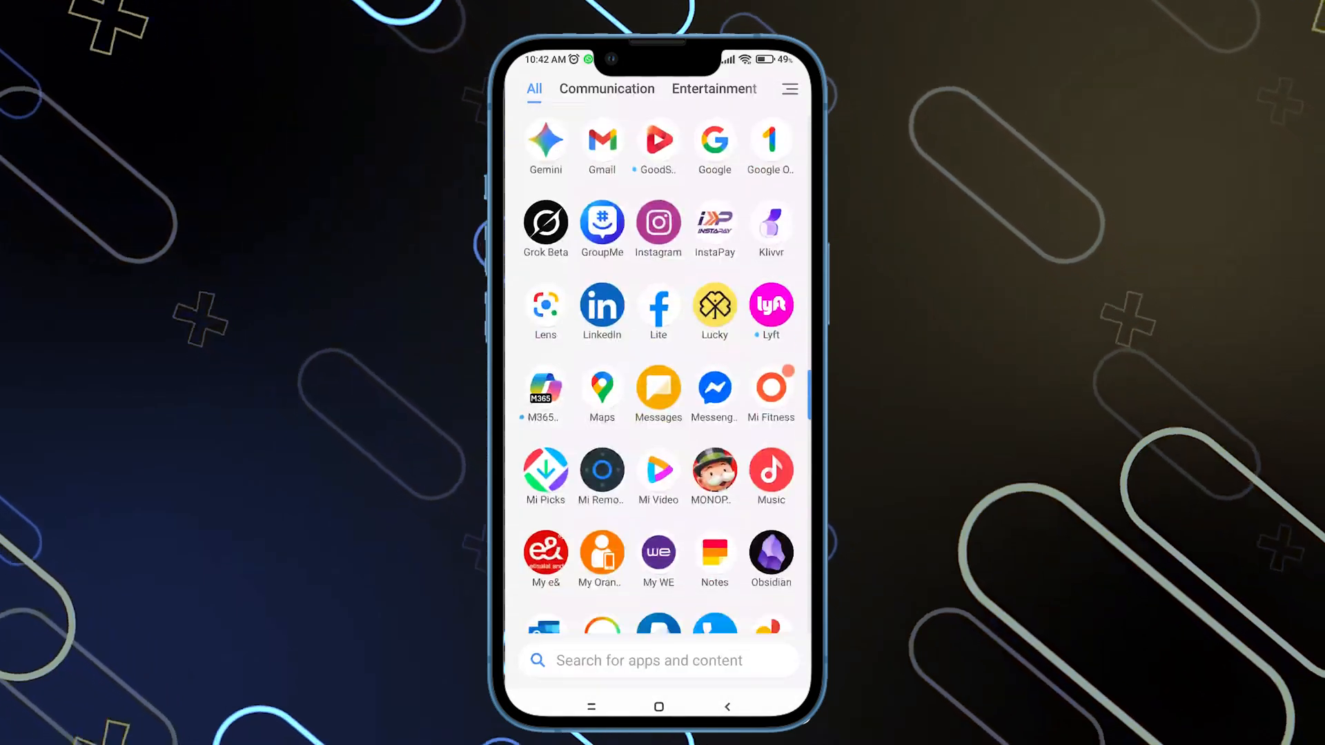
- Open Play Store from the app drawer and search for 'instagram'
scroll(down, 3)
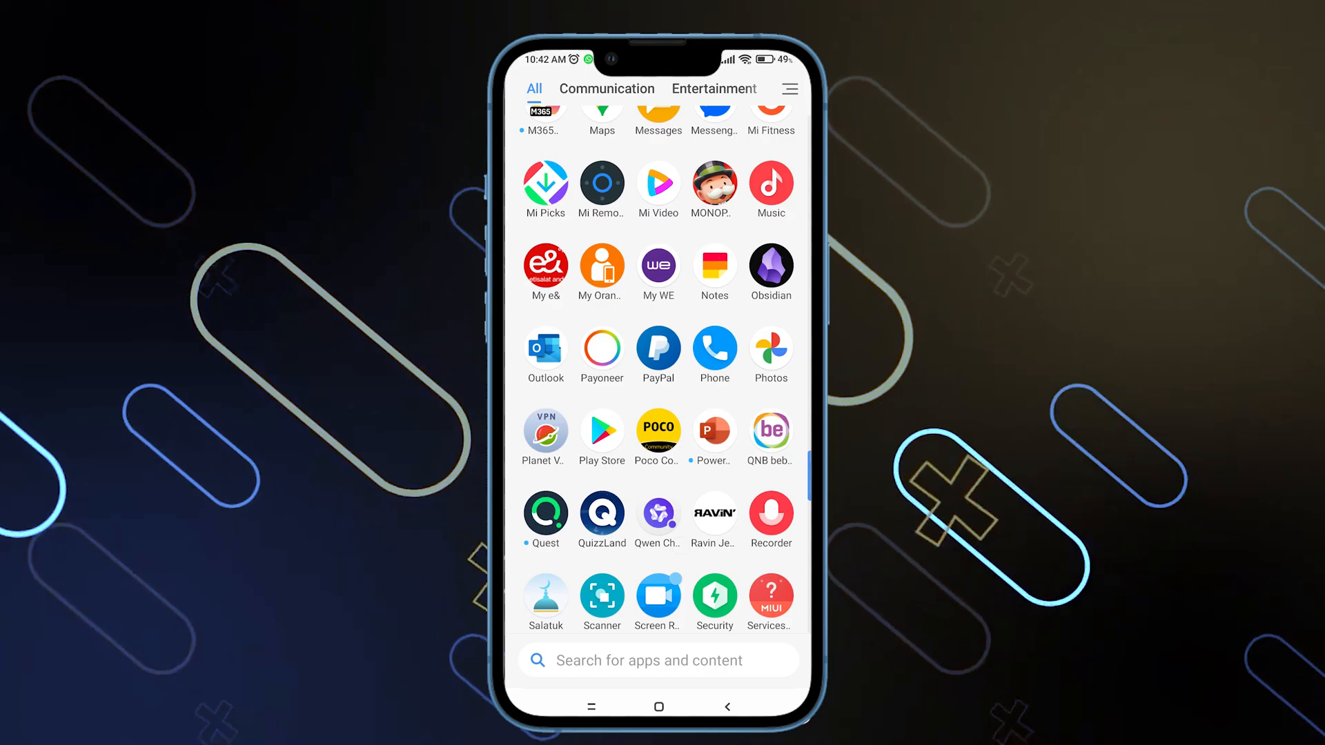
click(602, 432)
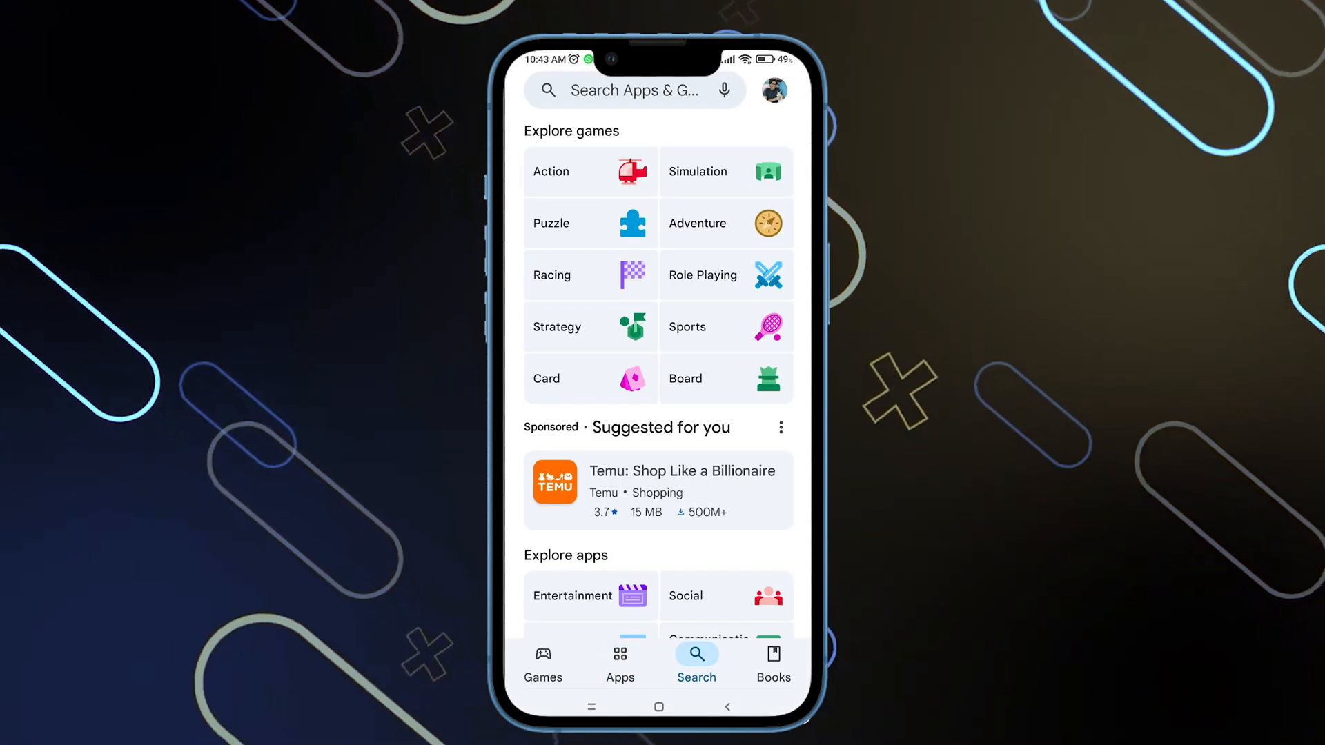
text(instagram)
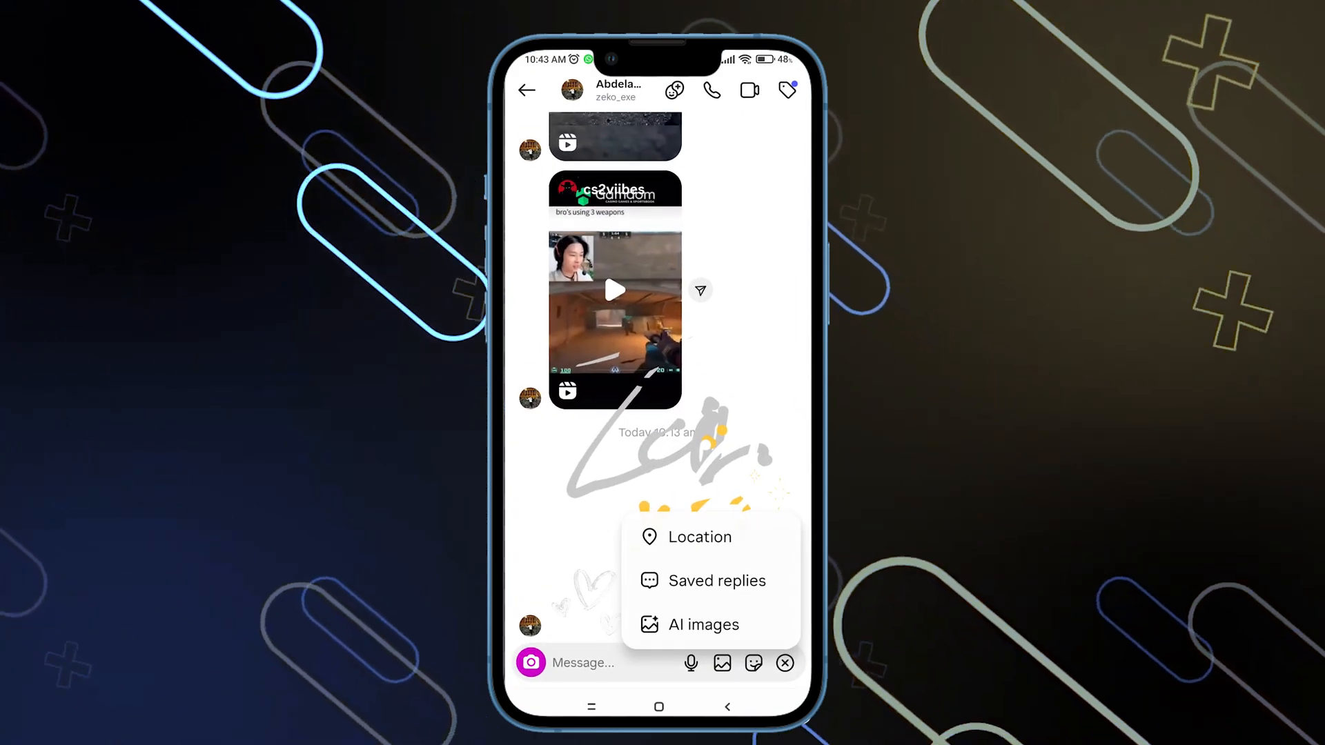
- Close the + menu, go to your profile and open Settings and activity
click(784, 663)
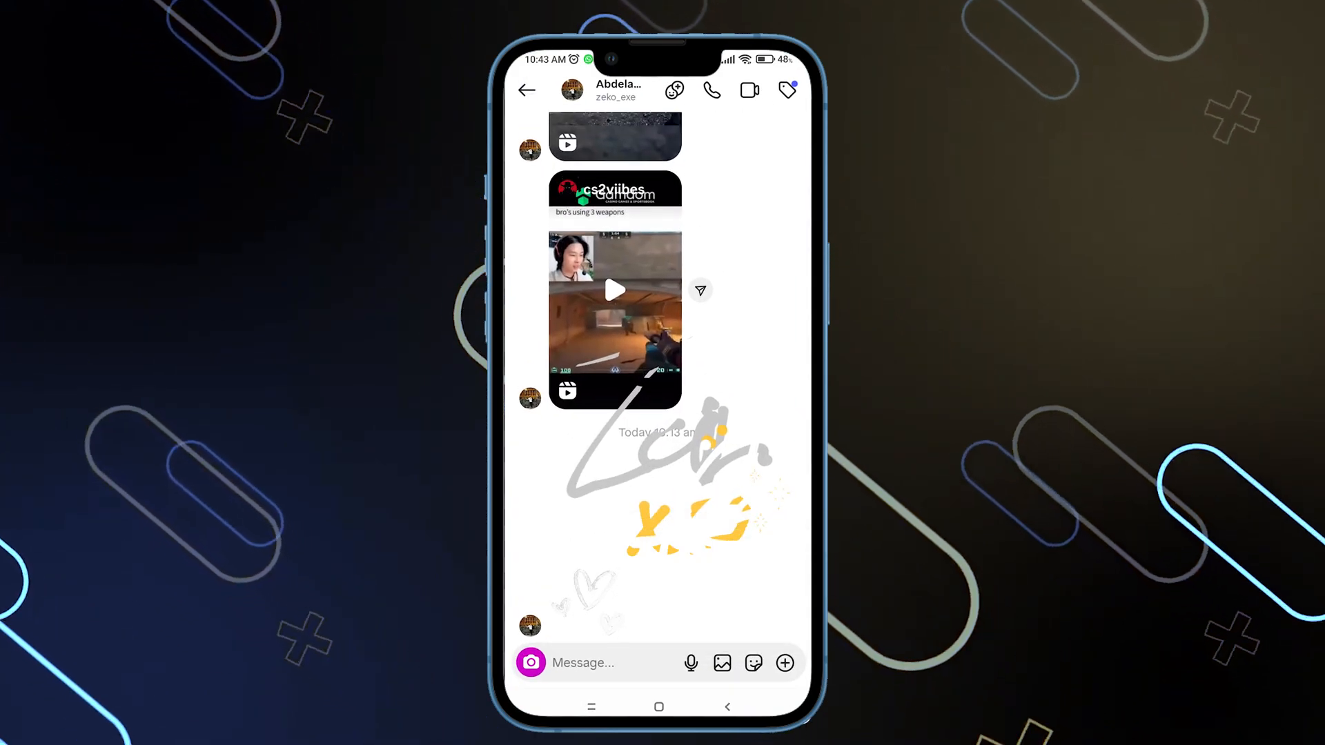
click(526, 91)
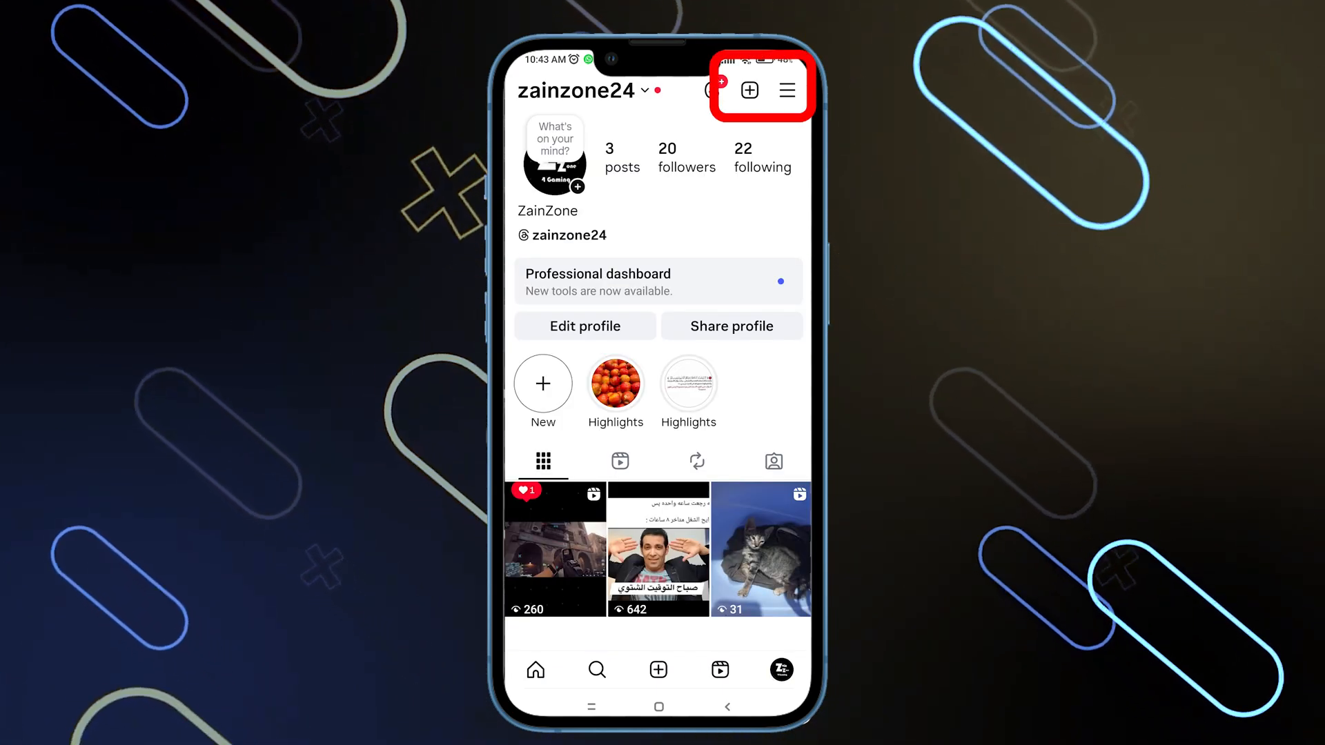
click(747, 89)
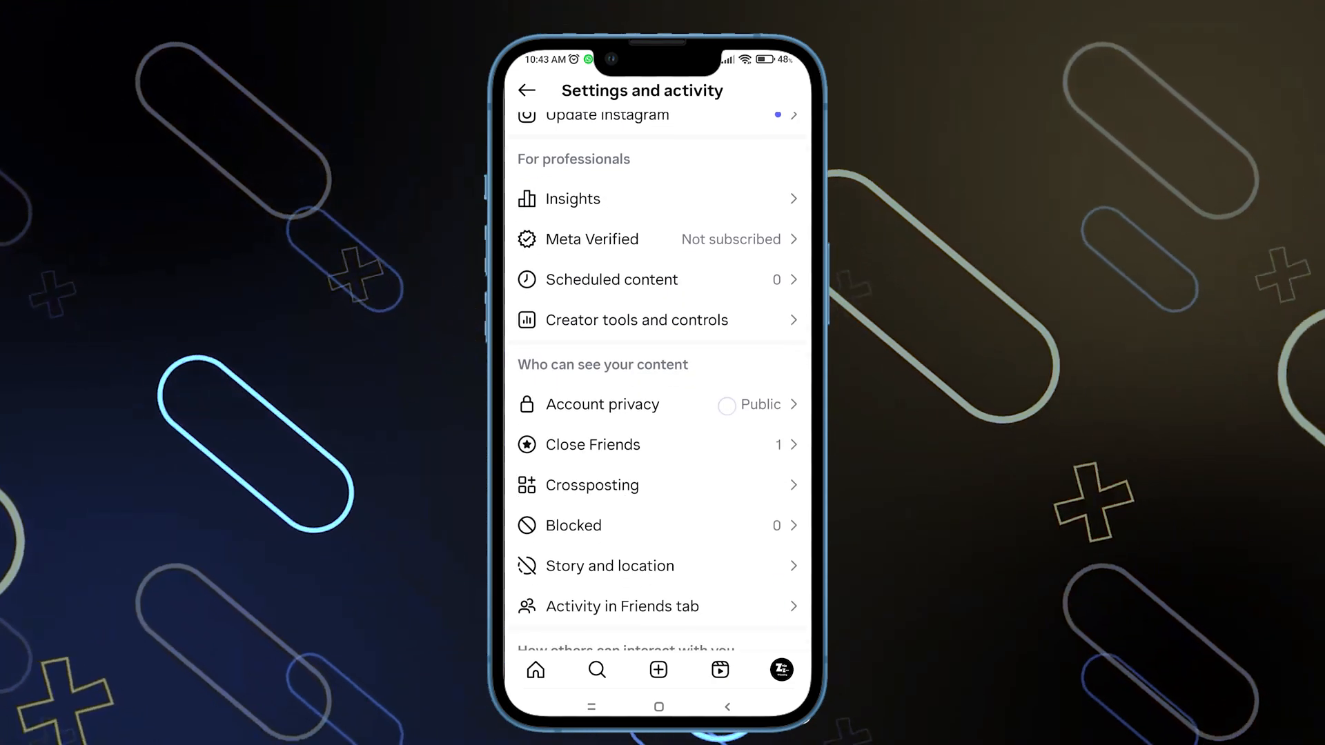
- Scroll Settings and activity down to the Early access to features entry
scroll(down, 3)
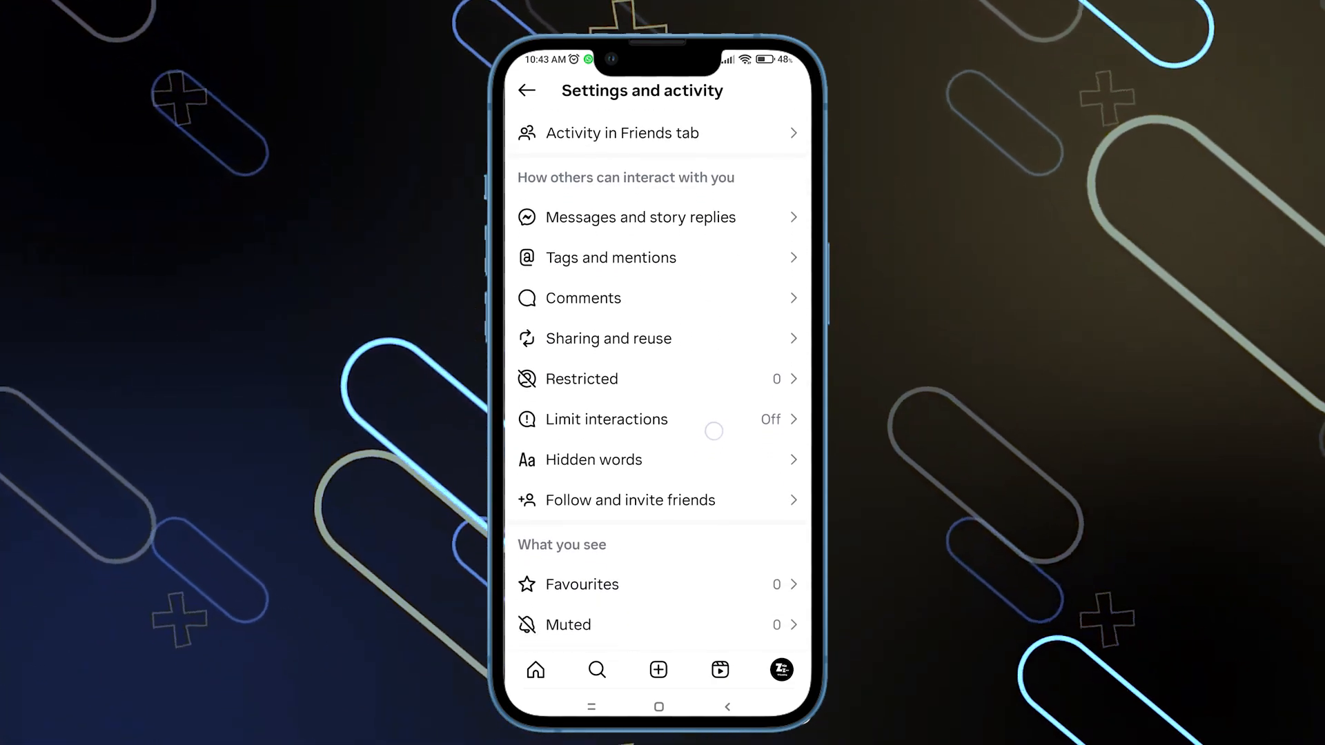
scroll(down, 3)
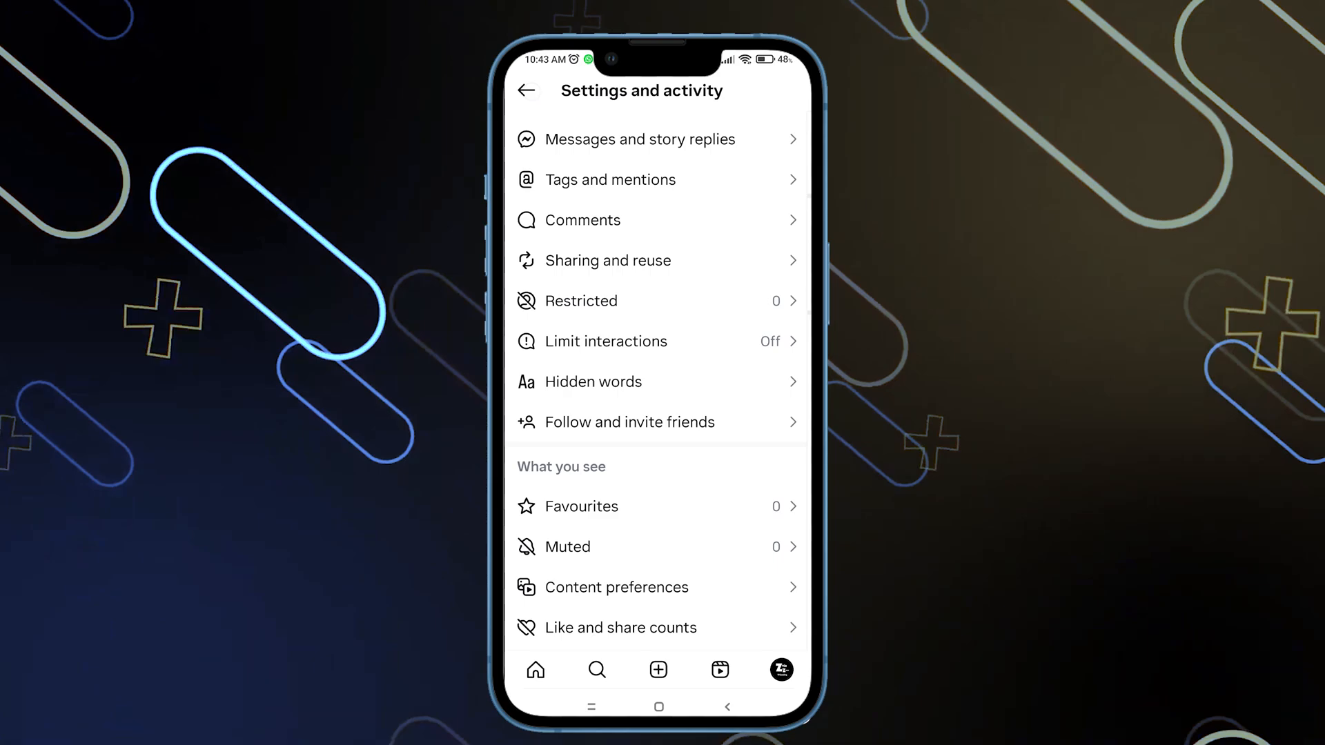
scroll(down, 3)
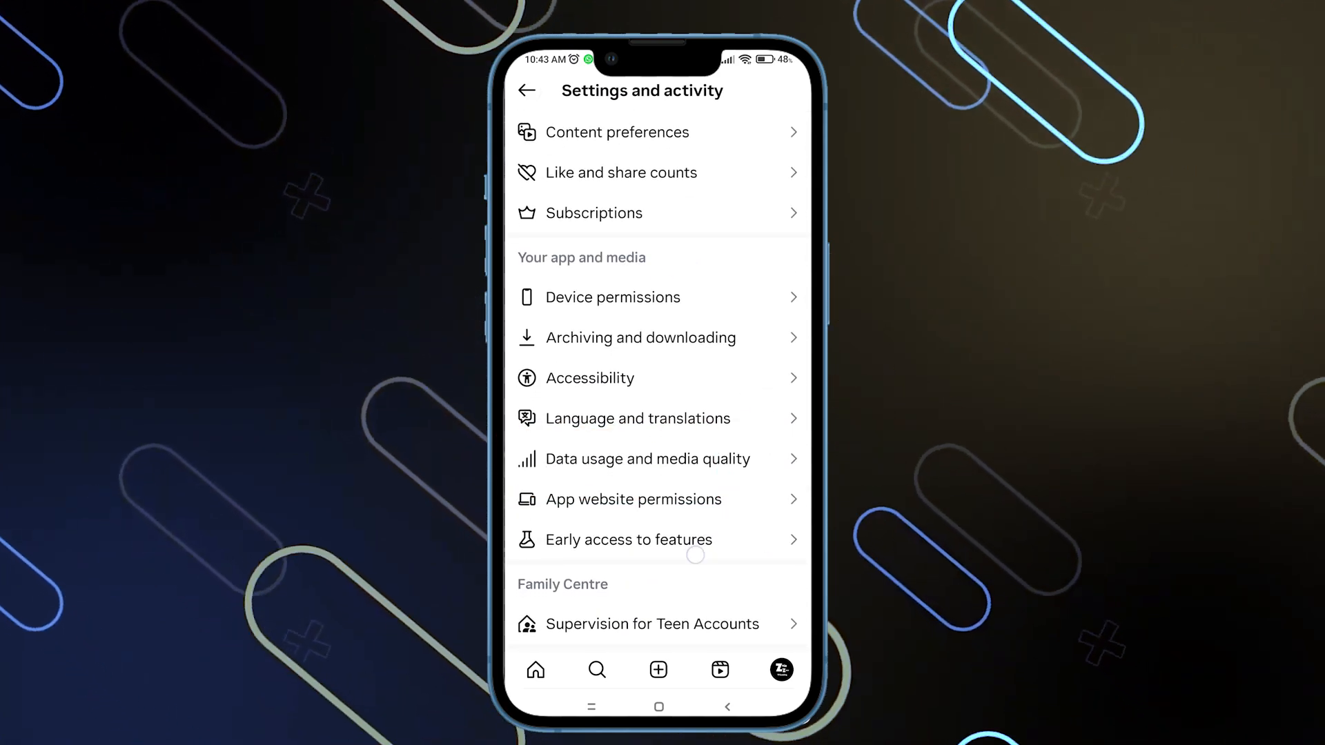
- Turn on Join the beta programme under Early access to features and return
click(628, 540)
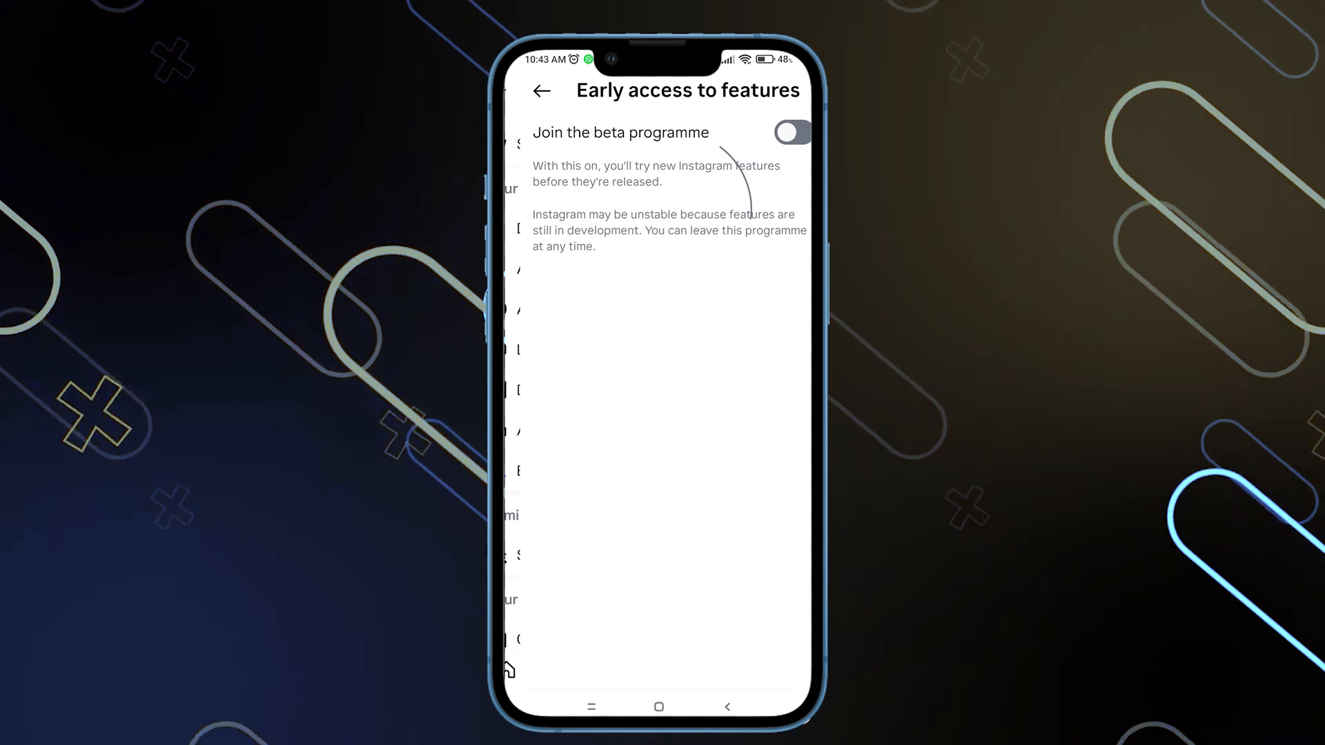
click(792, 133)
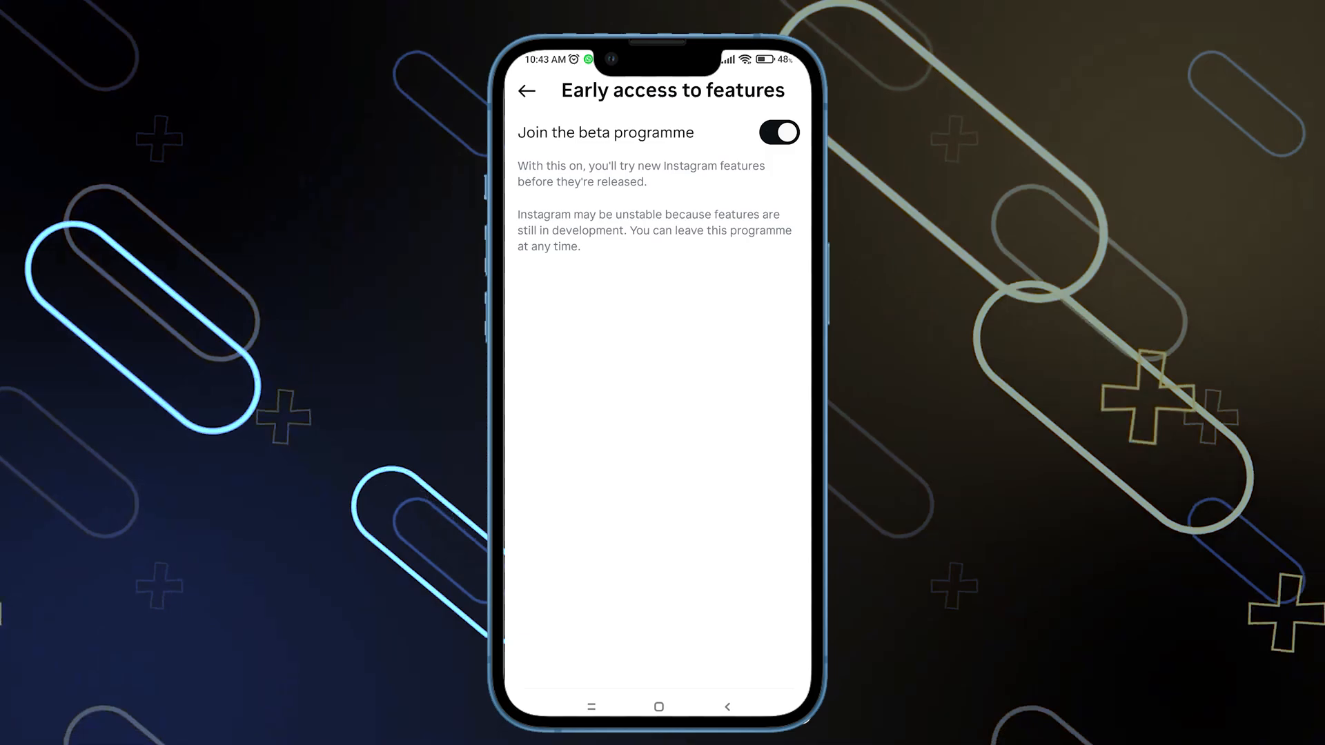
click(524, 91)
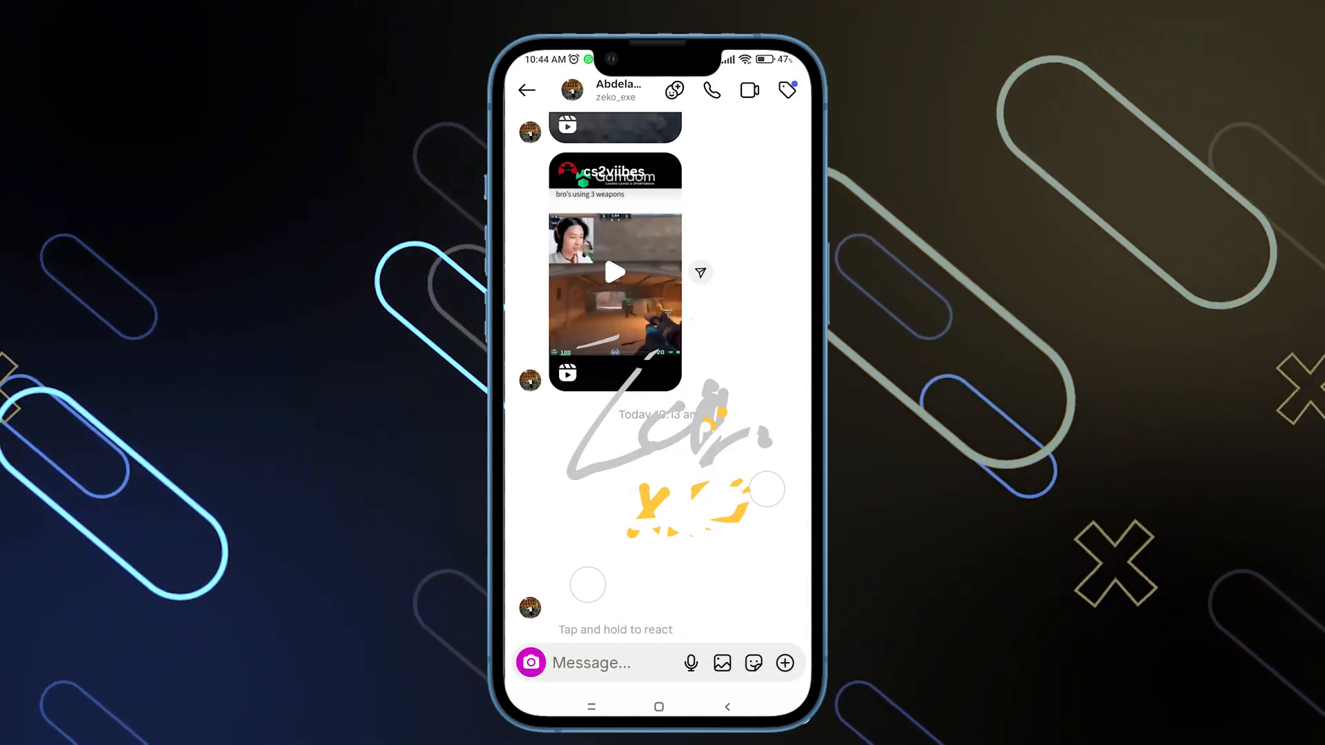
- Choose Draw from the chat's + menu to activate doodle drawing mode
click(783, 663)
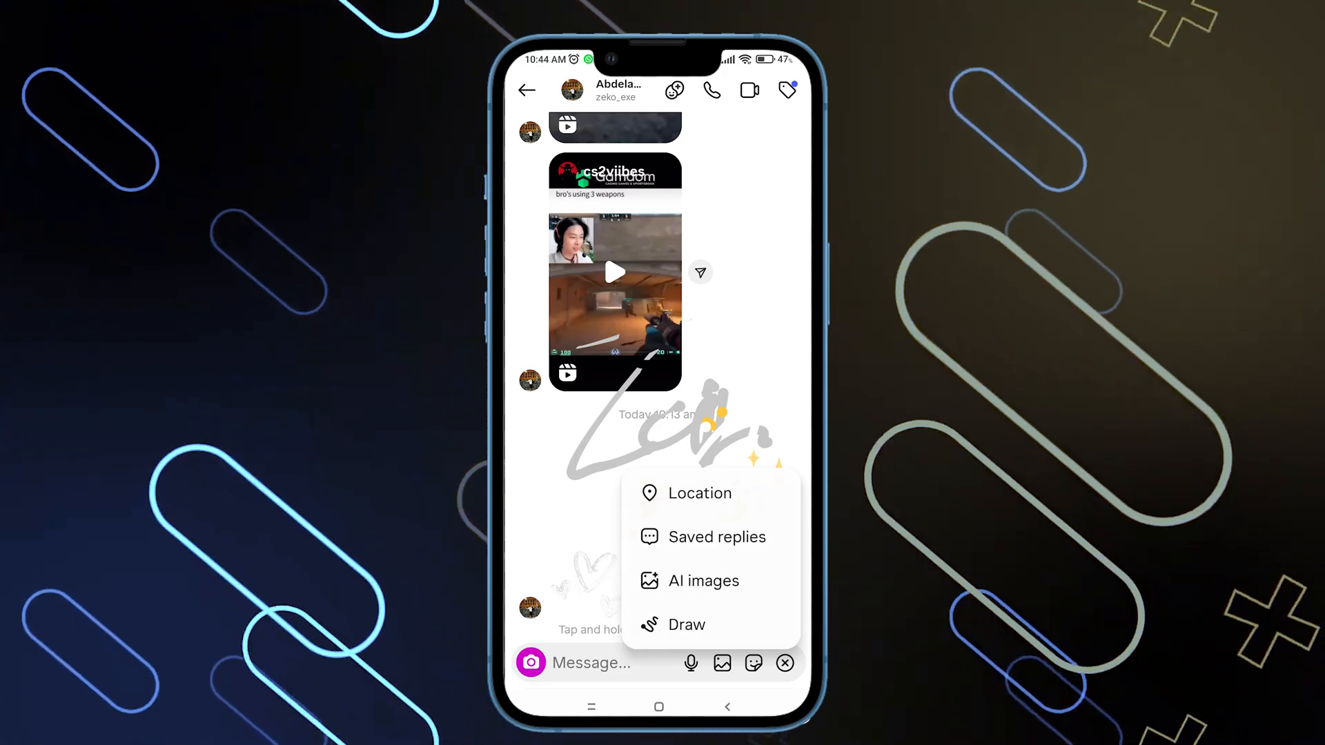
click(685, 624)
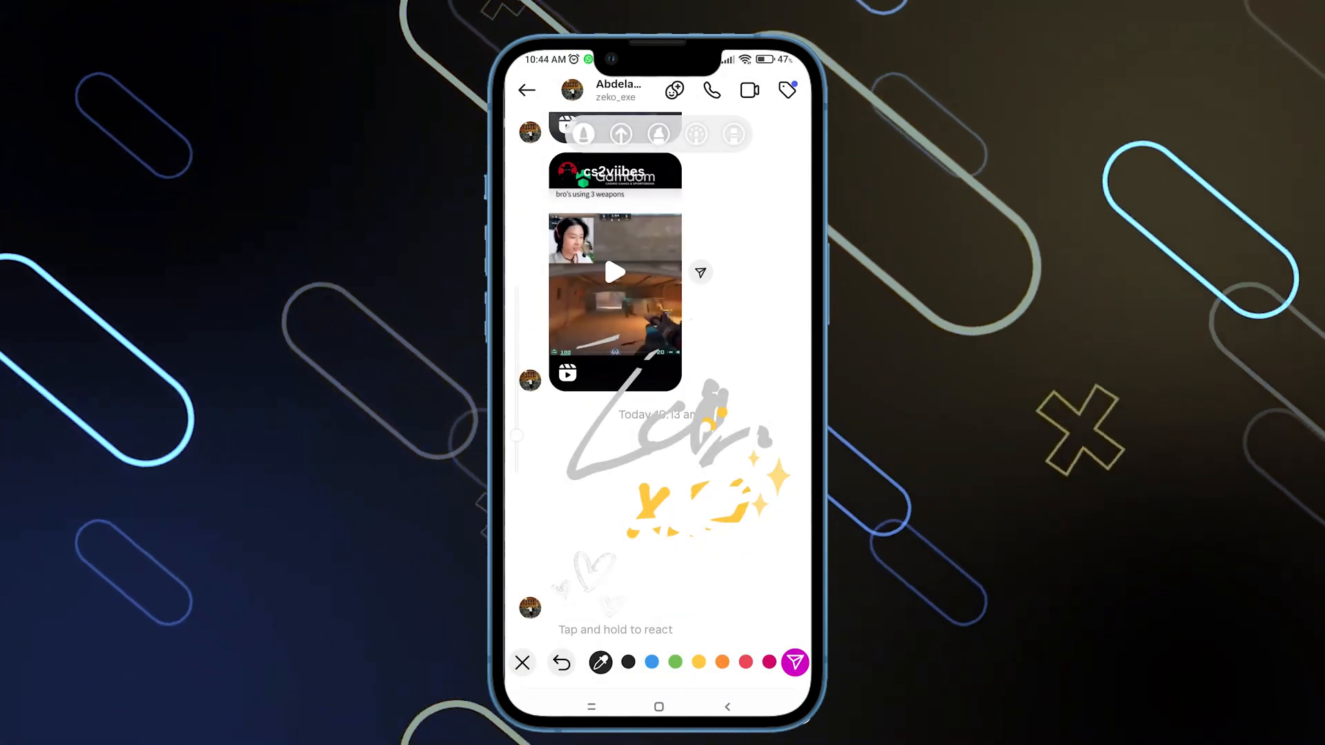